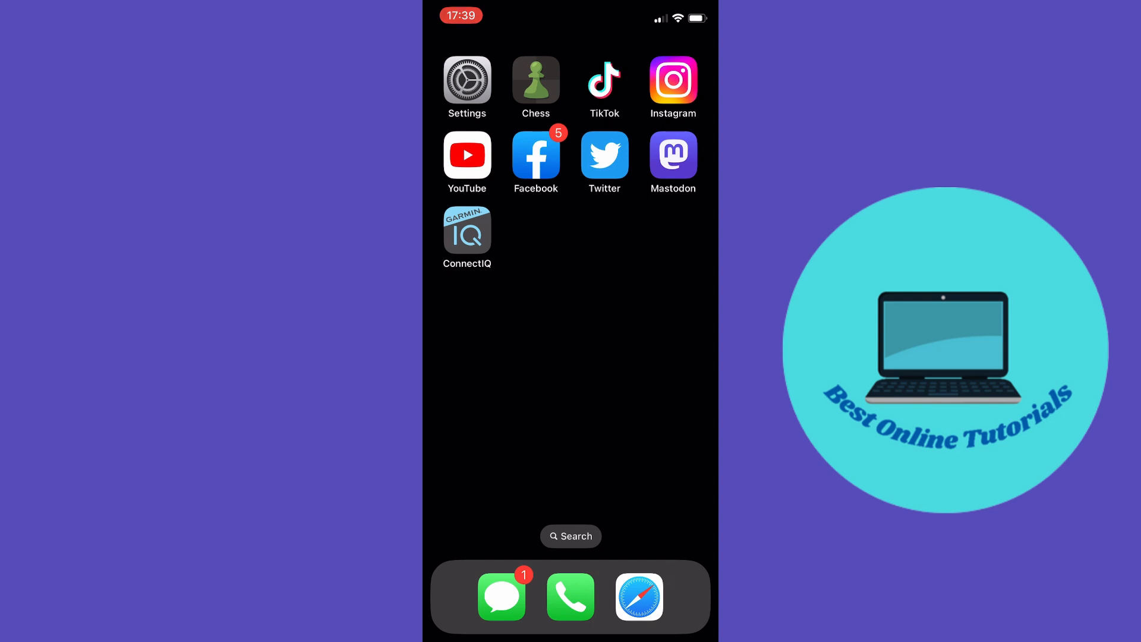
- Long-press the TikTok icon to show its quick-action menu
type("app")
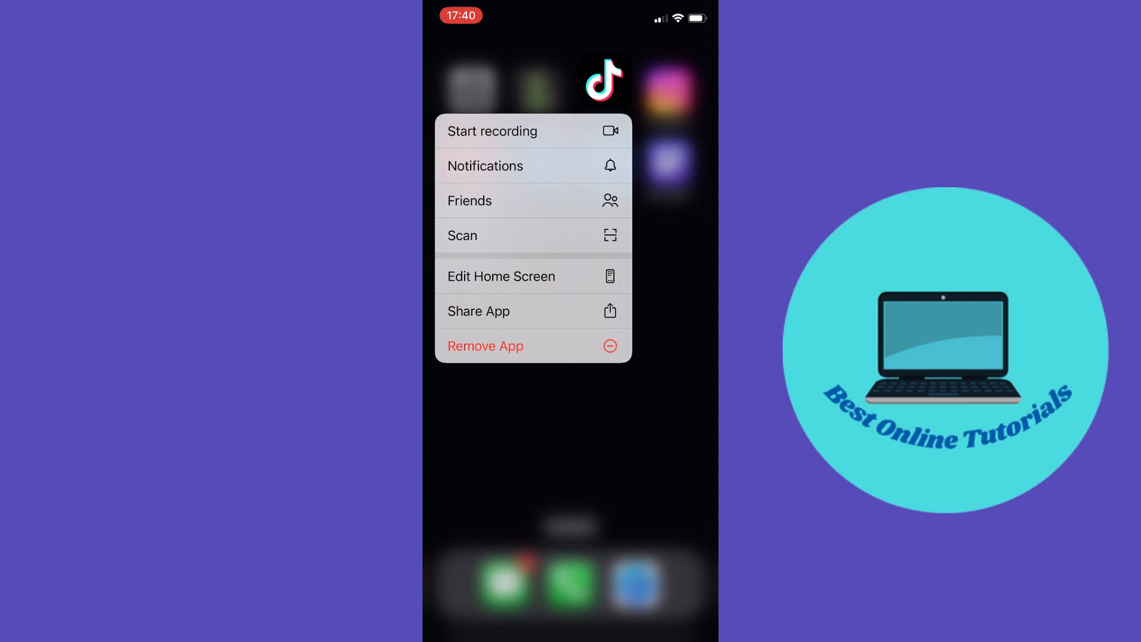
- Dismiss the quick-action menu and launch TikTok to its For You feed
left_click(569, 452)
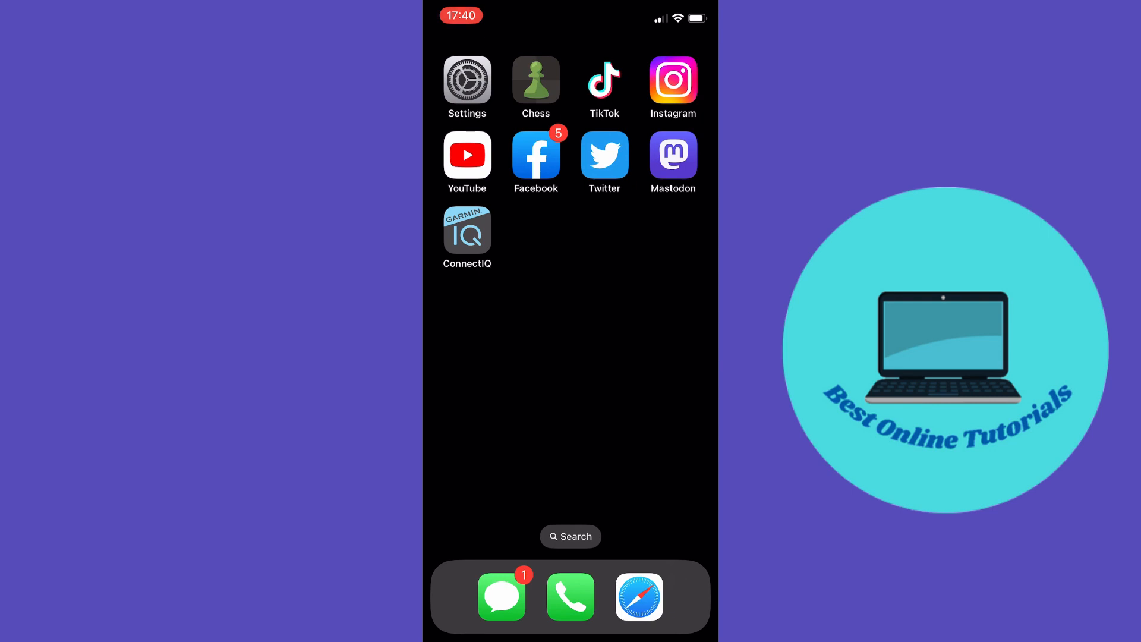
left_click(604, 79)
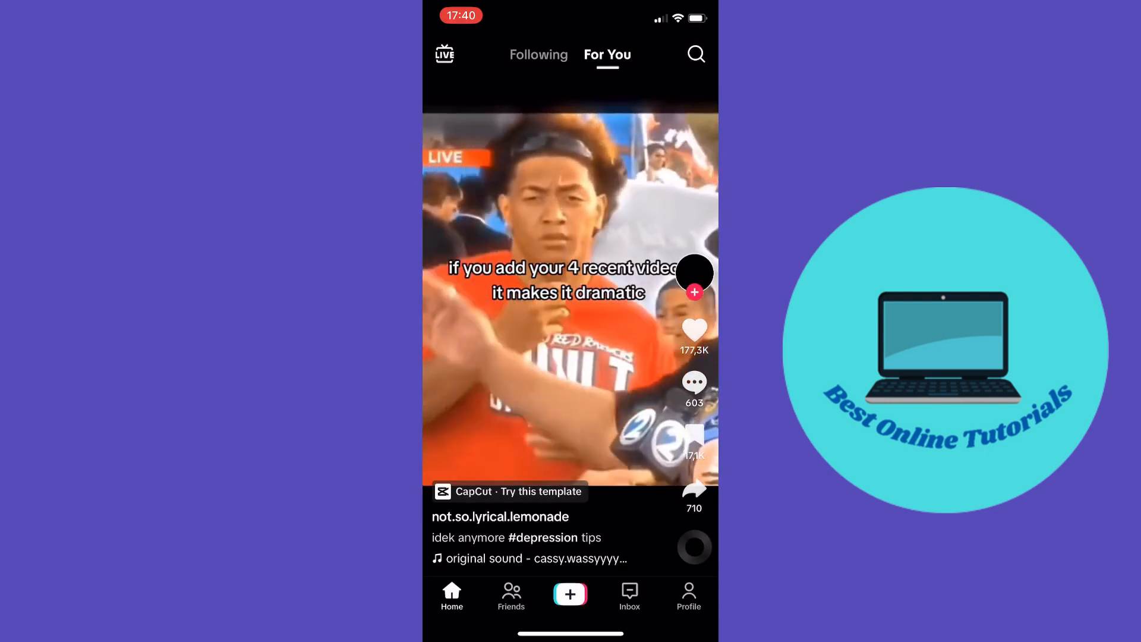
- Go to your own profile and show its account menu
left_click(688, 596)
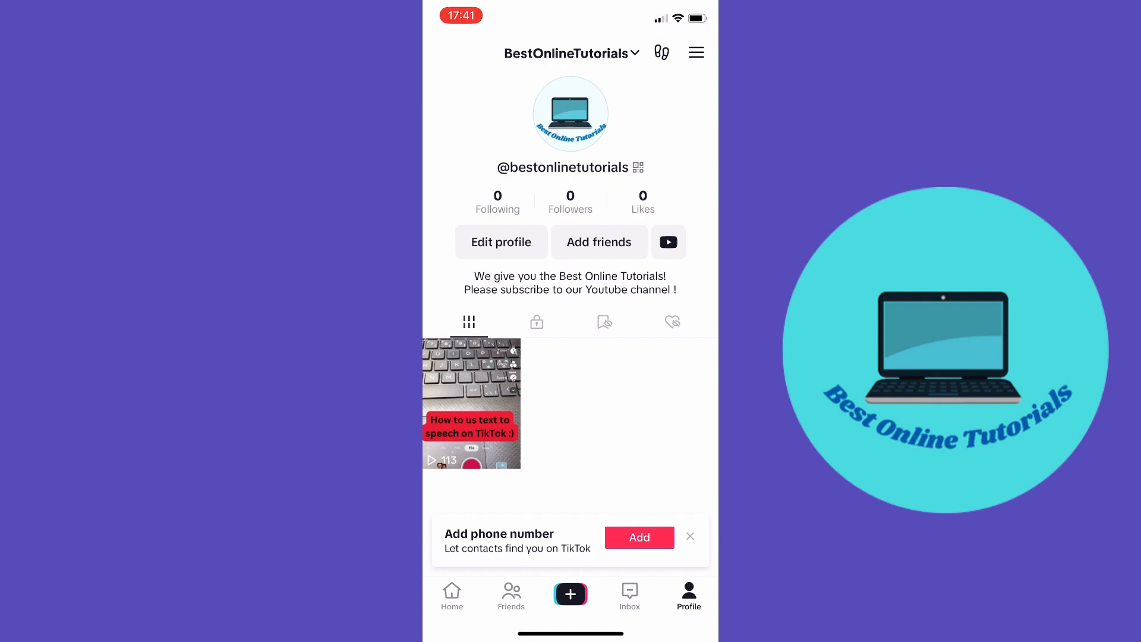
left_click(696, 52)
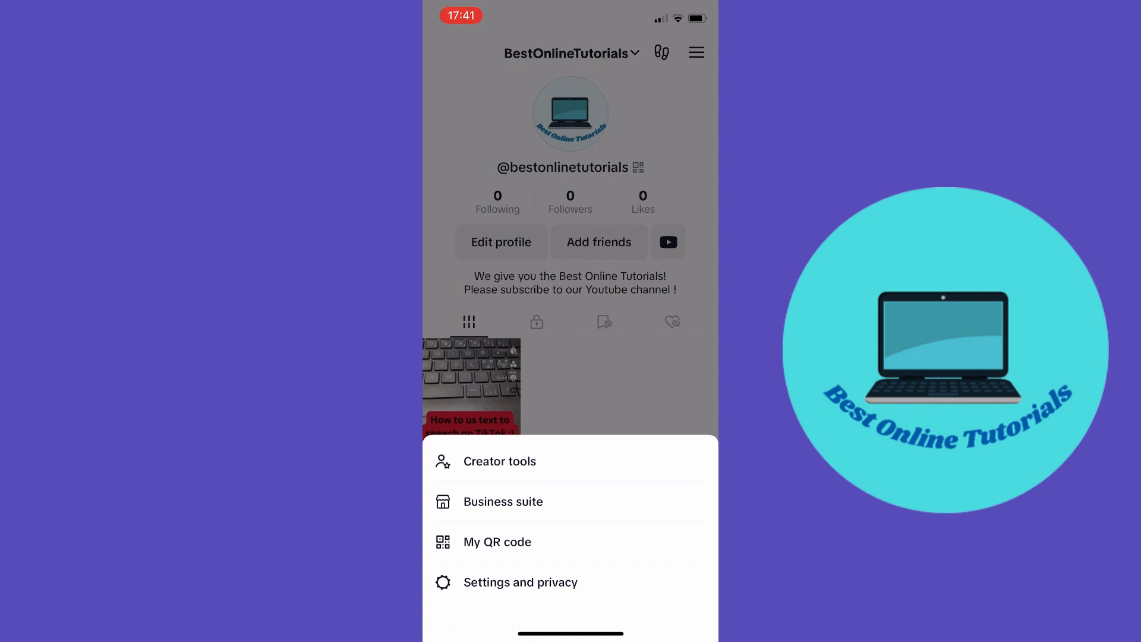
- From Settings and privacy, reach the Report a problem page under Support & About
left_click(521, 582)
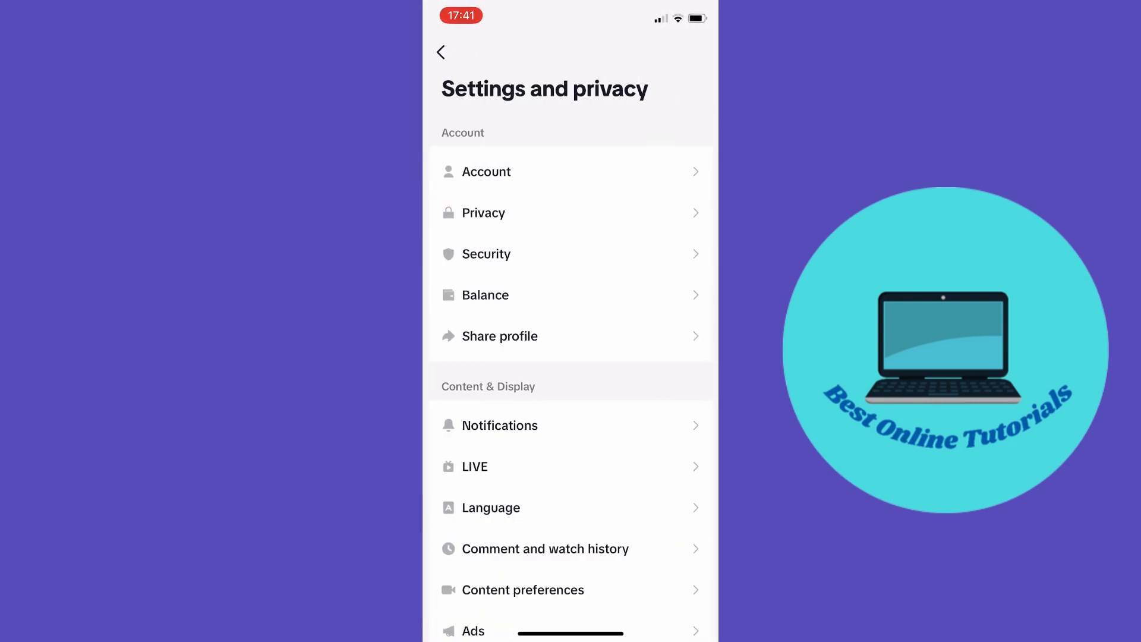
scroll("down", 3)
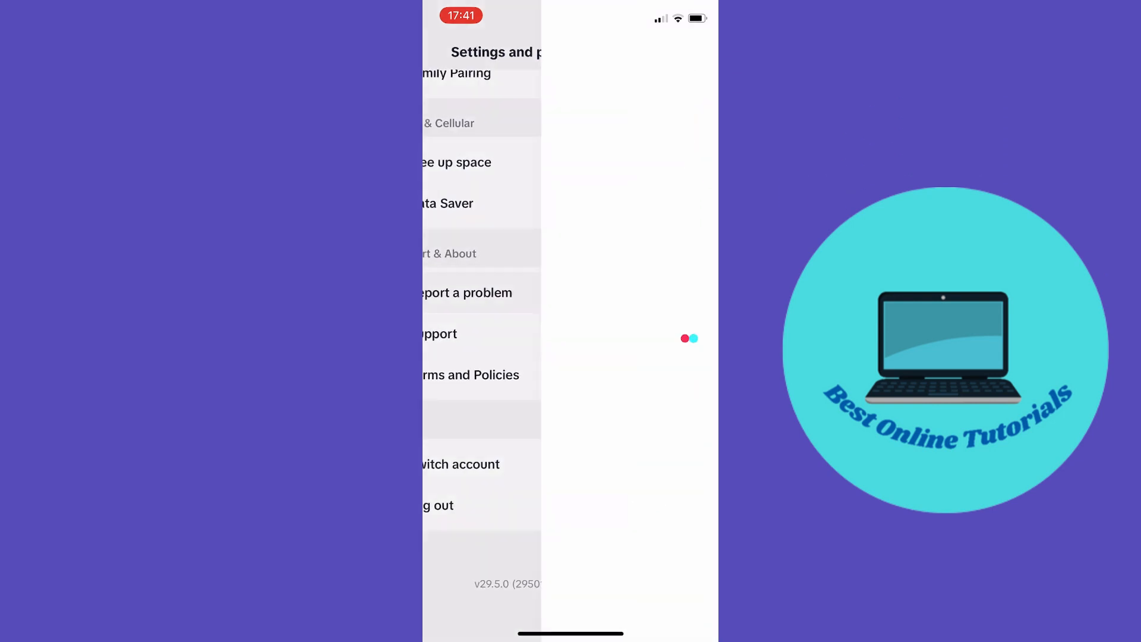
left_click(468, 293)
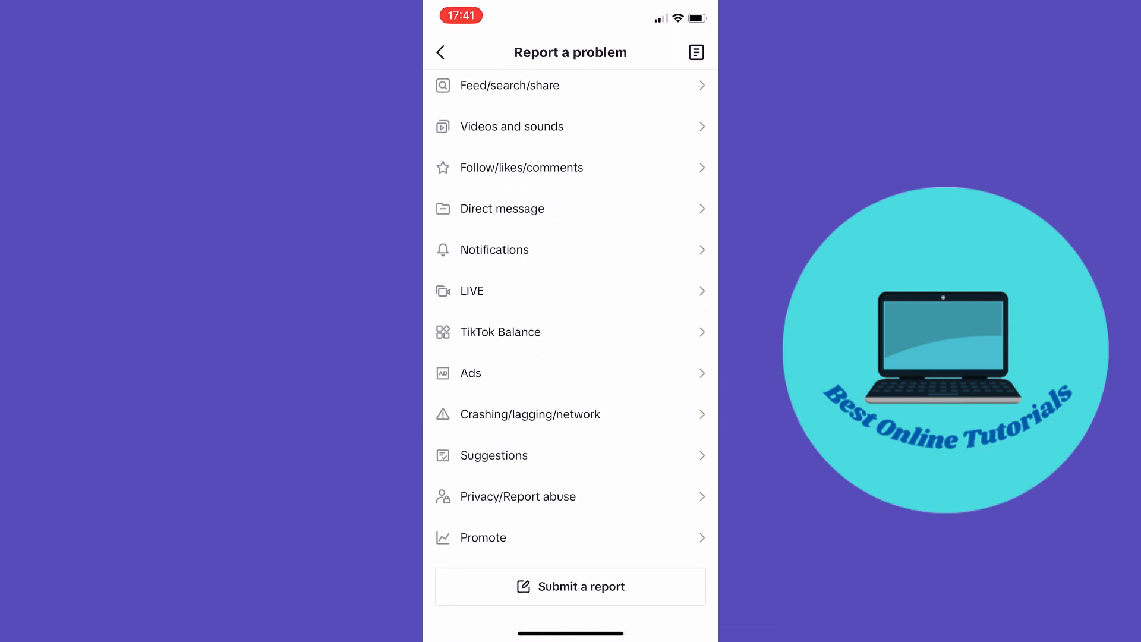
- Start a new report's feedback form, attempt a photo attachment, and cancel the 'Couldn't access photos' alert
left_click(570, 586)
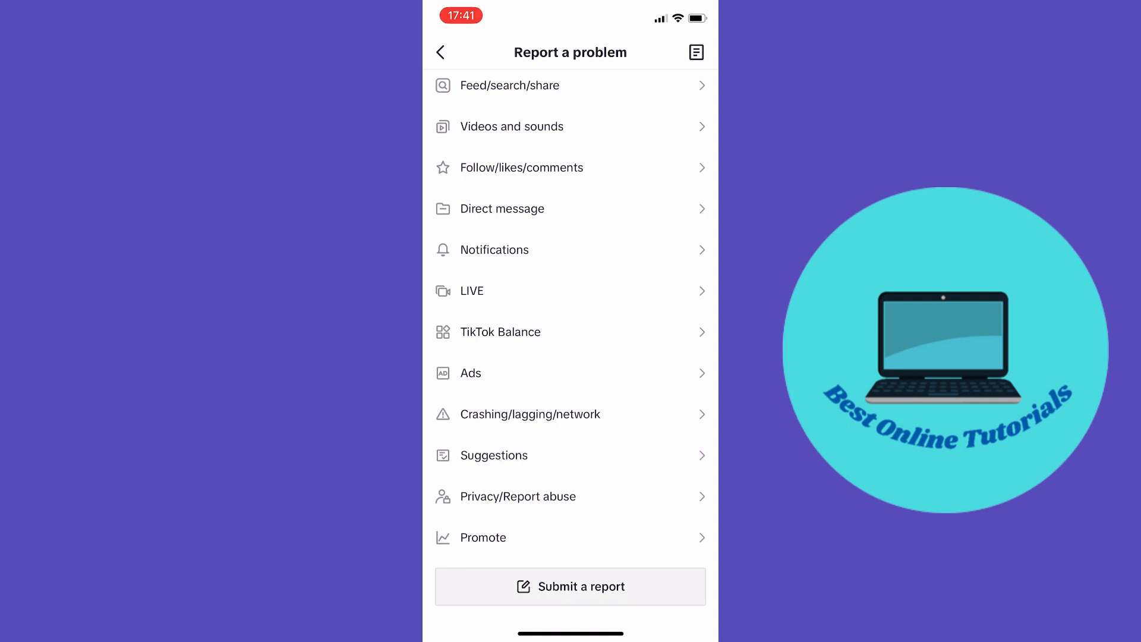
left_click(569, 586)
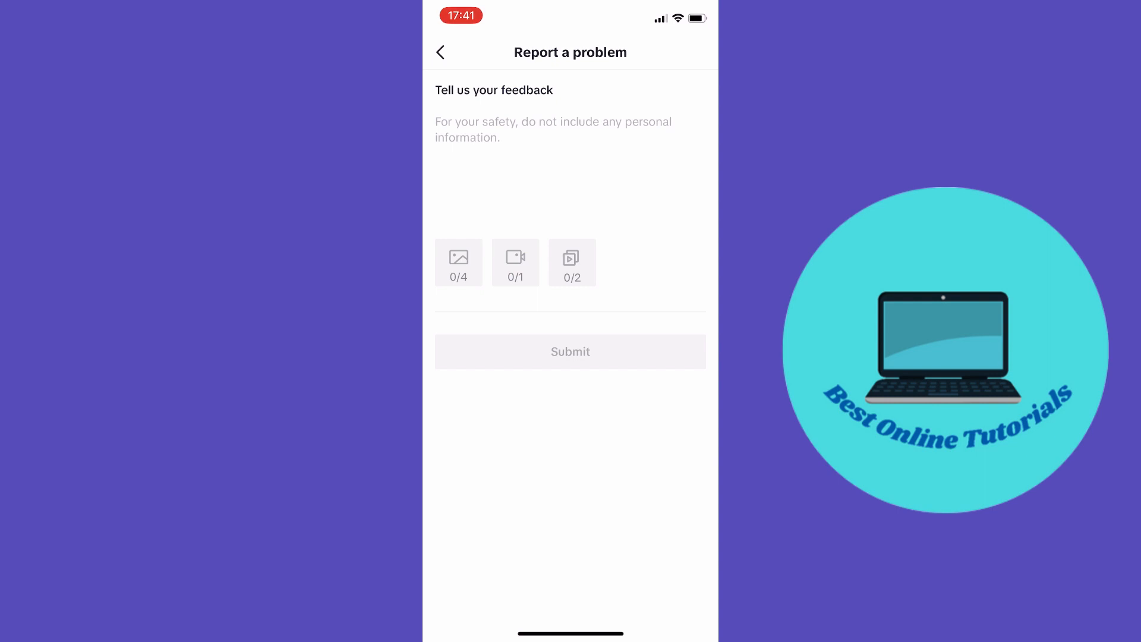
left_click(459, 262)
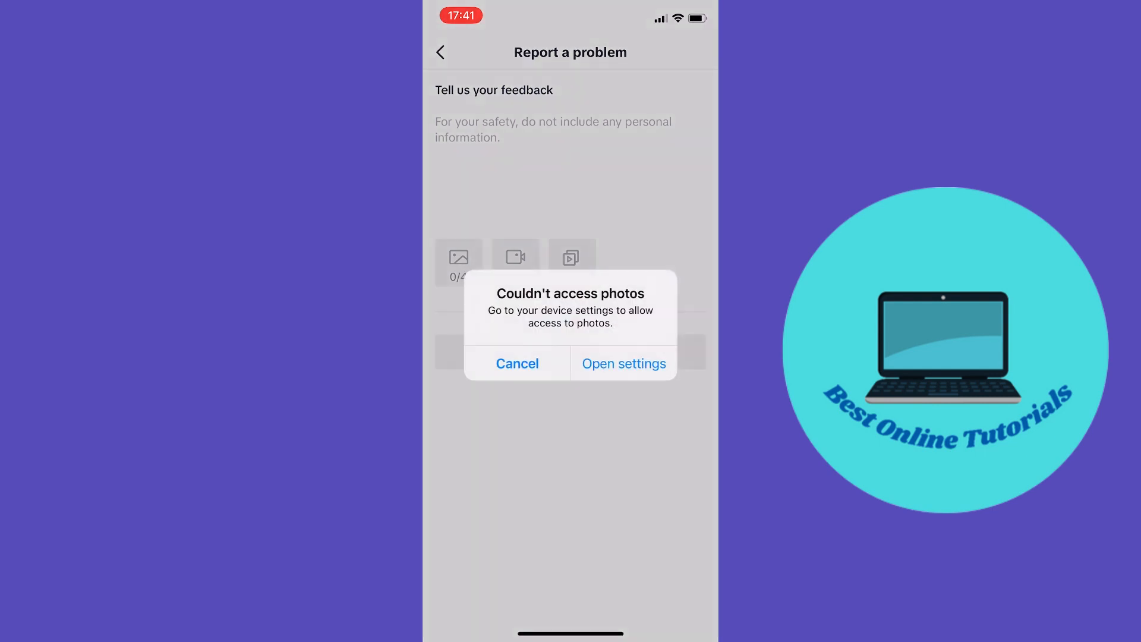
left_click(518, 364)
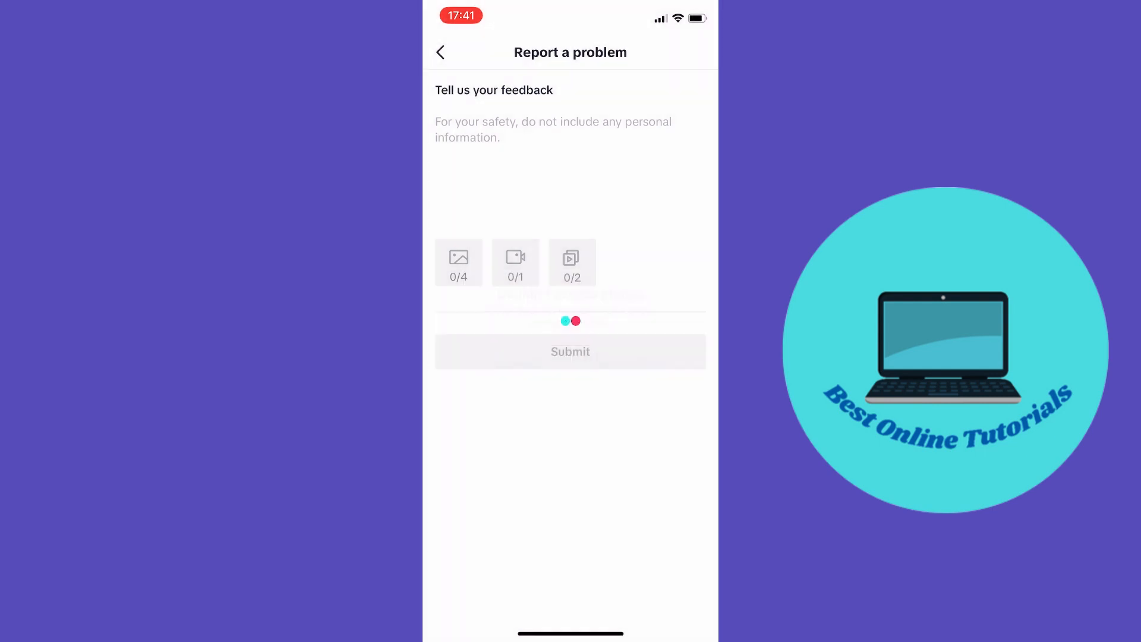